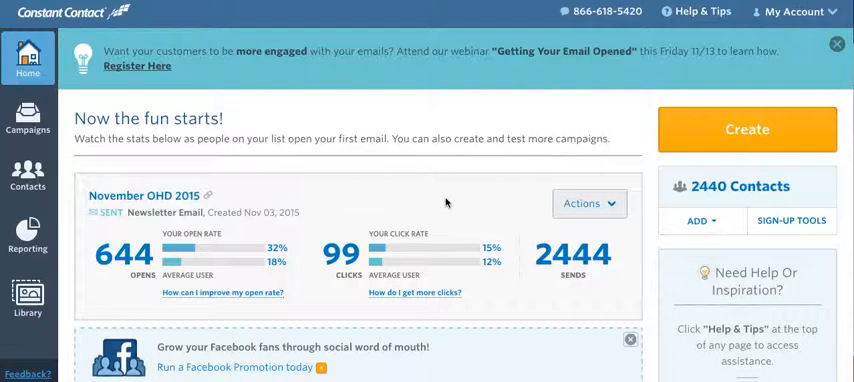
mouse_move(369, 108)
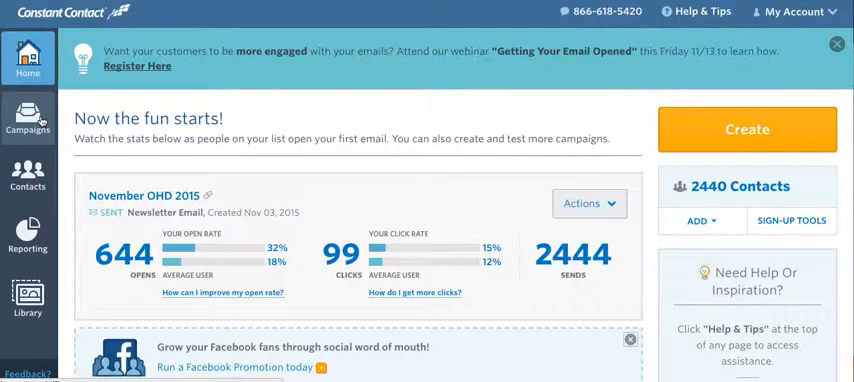
mouse_move(475, 240)
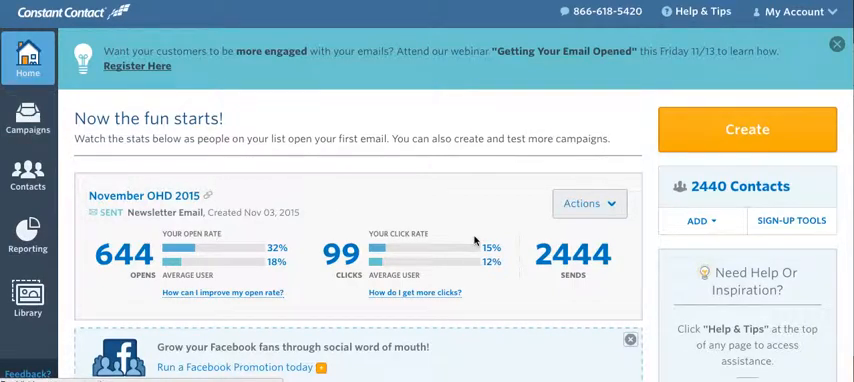
Go to the Campaigns list and scroll to the sent November OHD 2015 campaign.
click(27, 120)
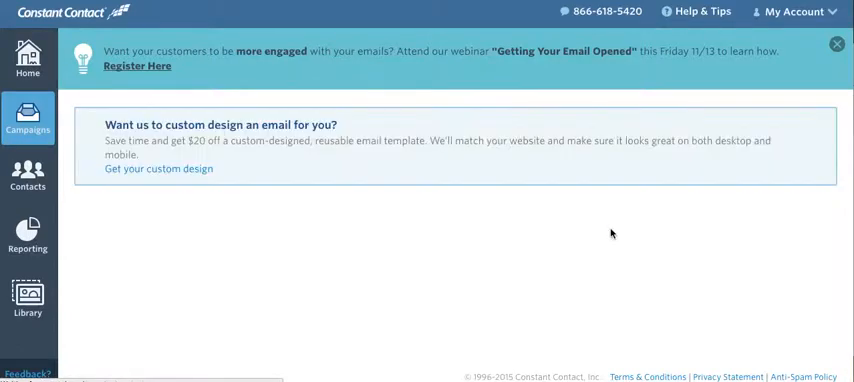
scroll(down, 3)
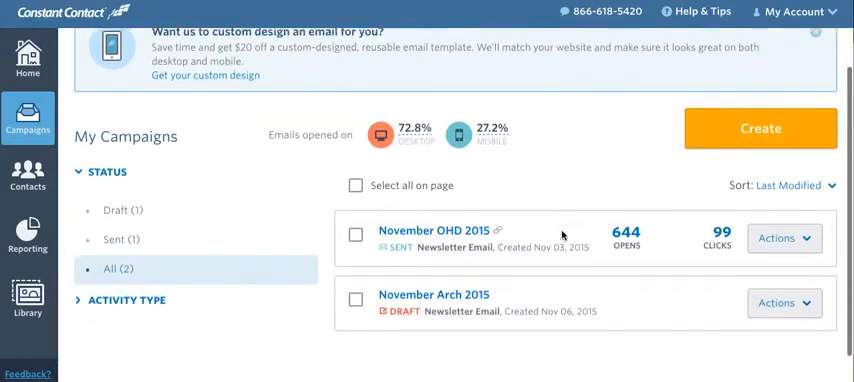
scroll(down, 3)
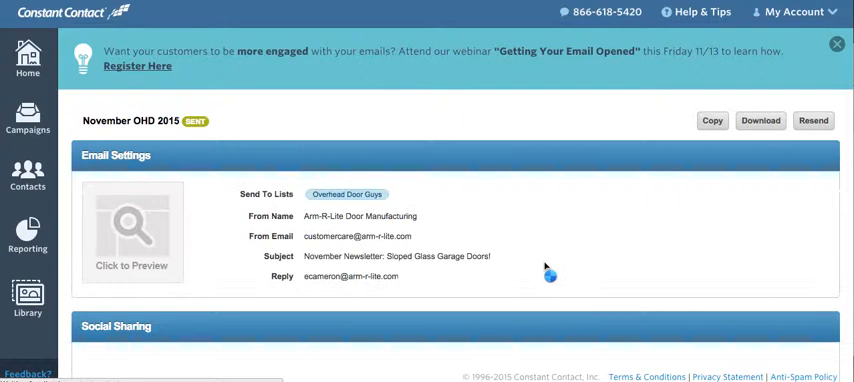
Launch Simple Share for November OHD 2015 to preview its Facebook post.
click(837, 44)
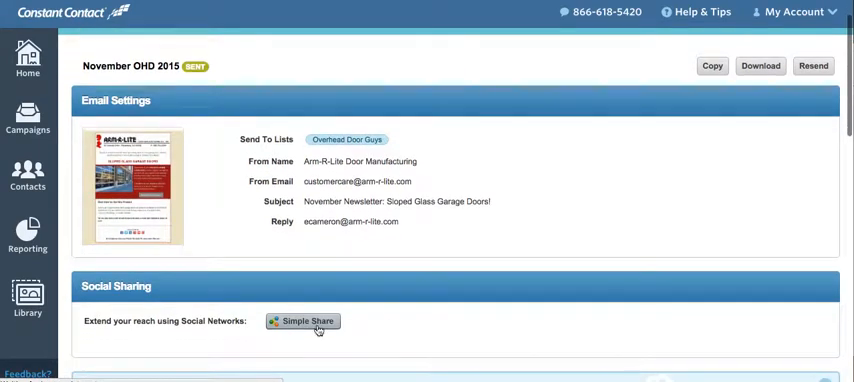
click(303, 321)
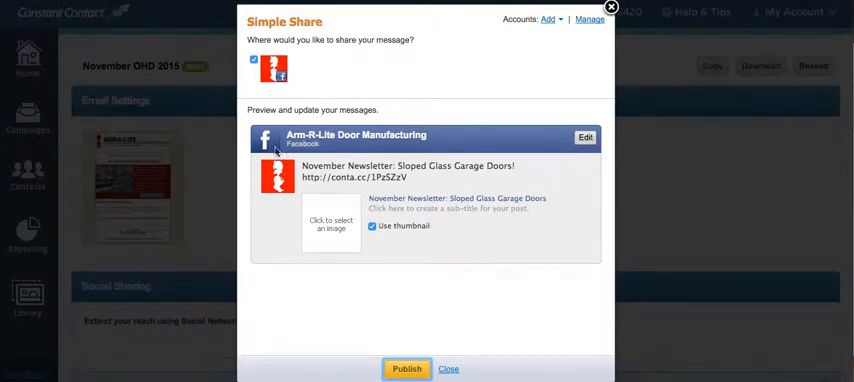
mouse_move(293, 47)
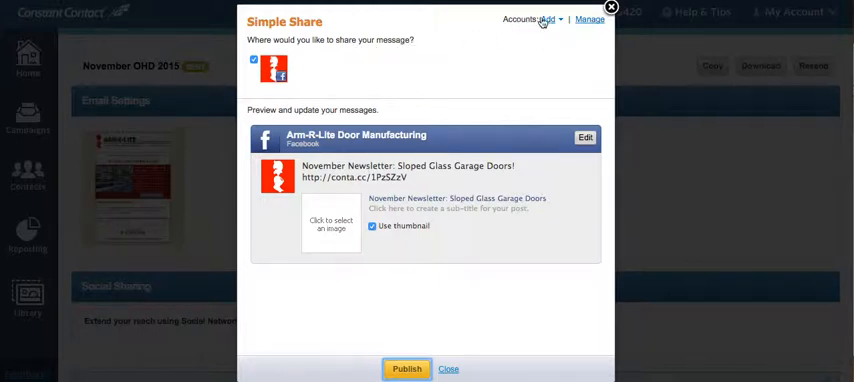
click(548, 19)
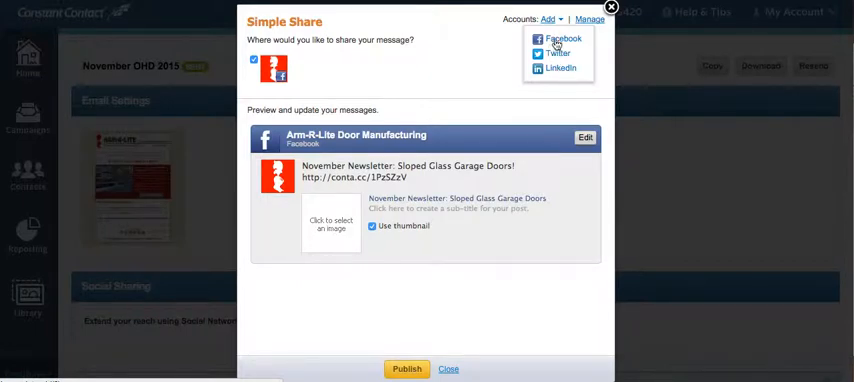
click(549, 19)
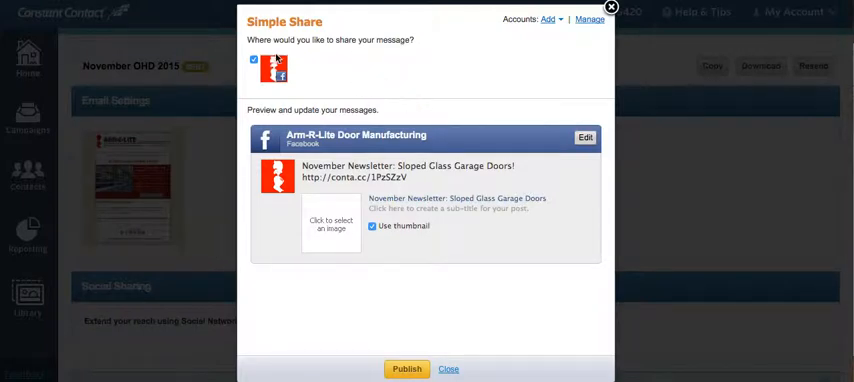
click(253, 60)
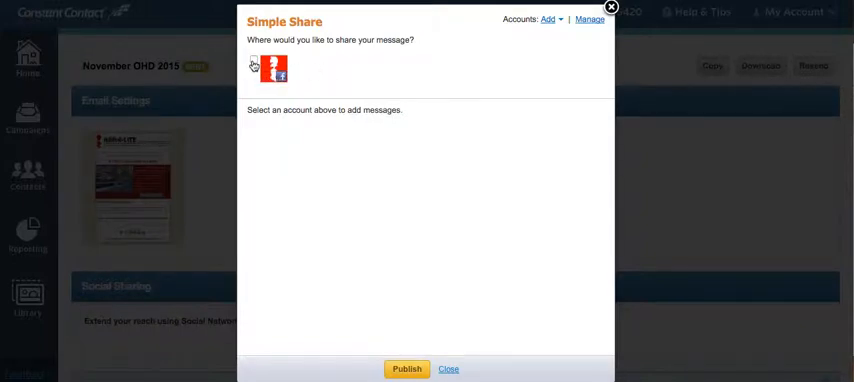
click(283, 68)
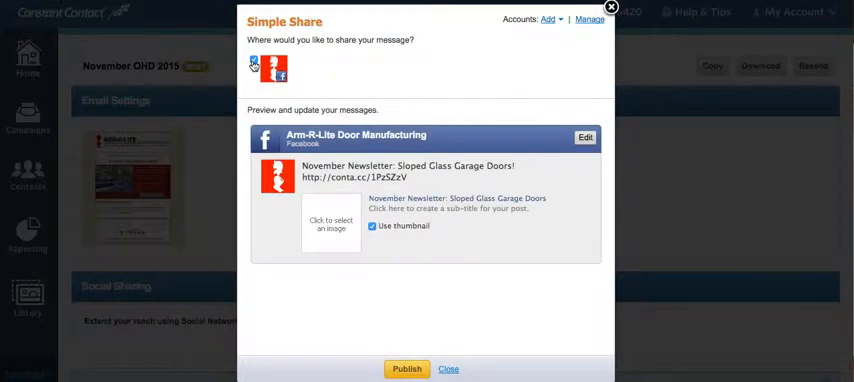
click(253, 60)
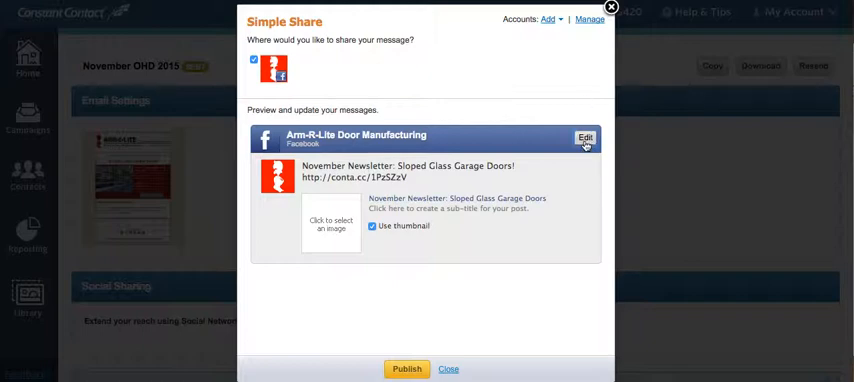
Edit the Facebook post to read 'Edited text', retitle it 'Title' and add a sub-title.
click(585, 138)
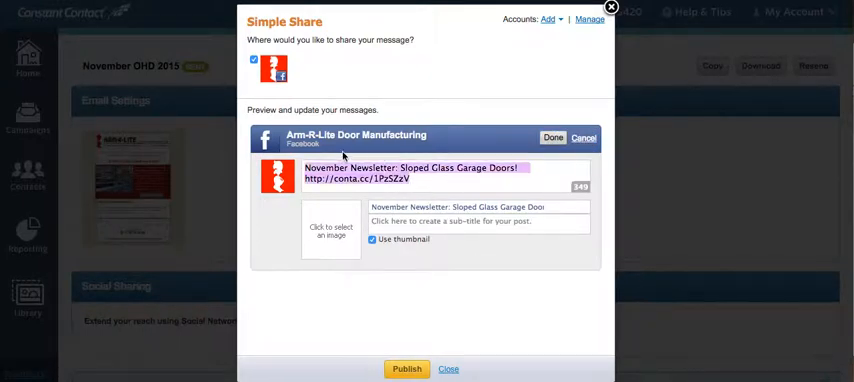
text(Edited text)
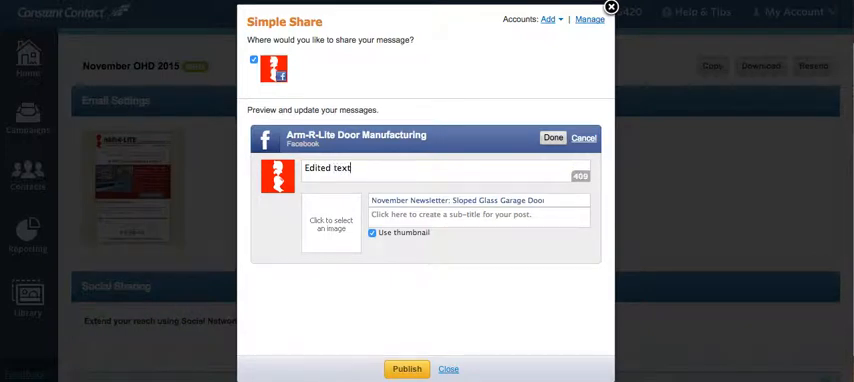
double_click(456, 201)
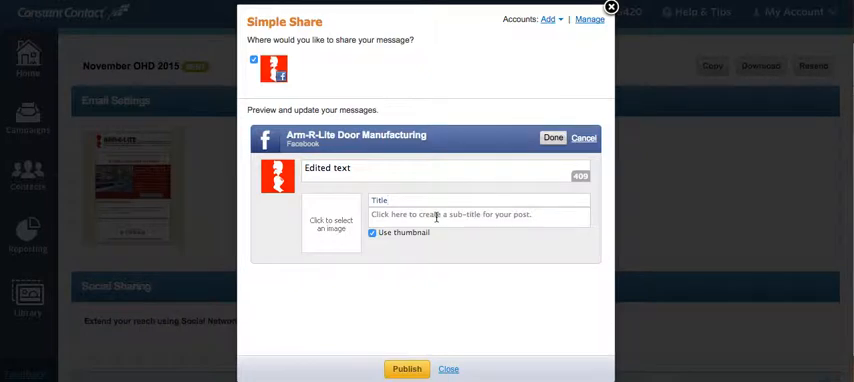
text(Subt)
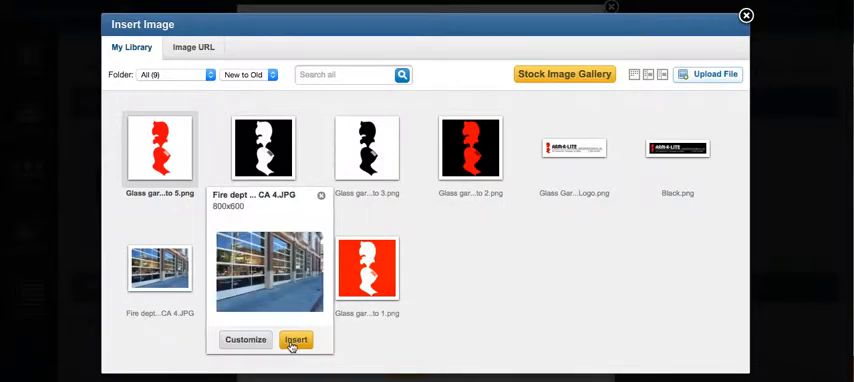
Insert the glass garage door photo from My Library as the post thumbnail.
click(296, 340)
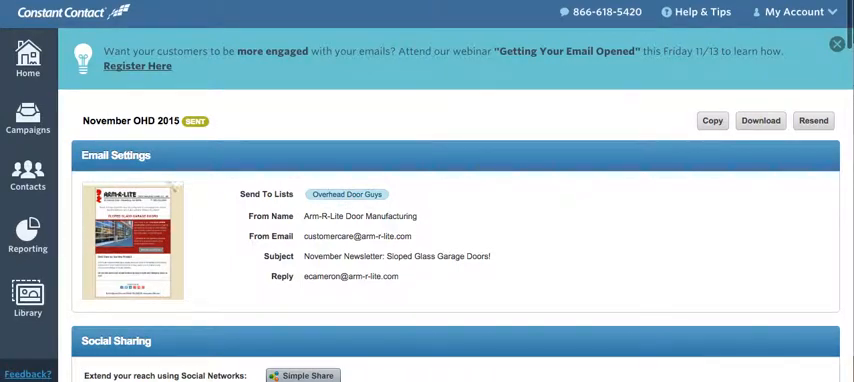
scroll(down, 3)
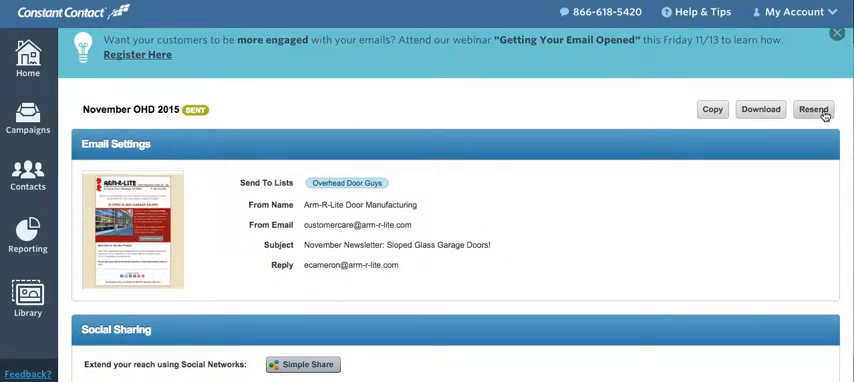
mouse_move(278, 288)
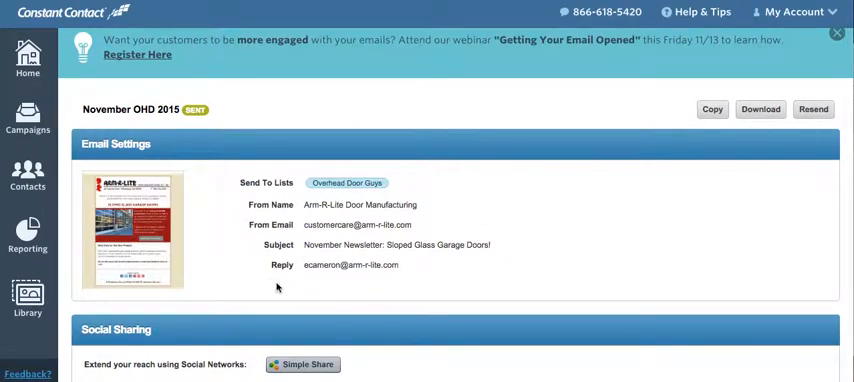
scroll(down, 3)
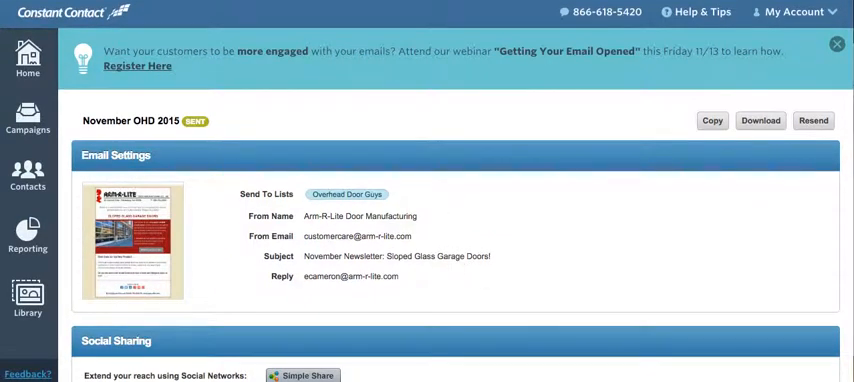
mouse_move(596, 381)
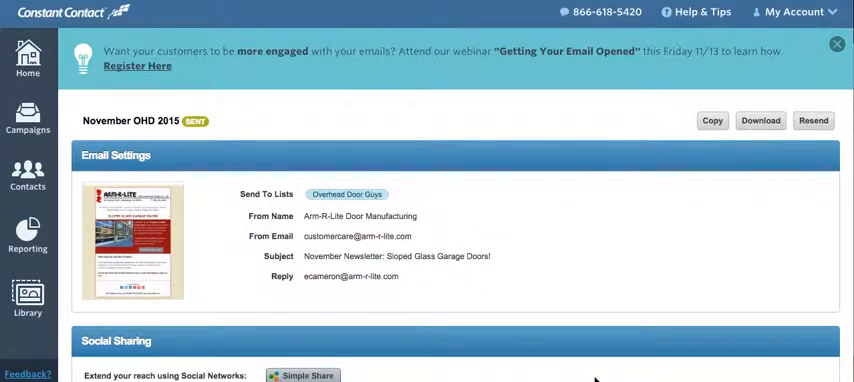